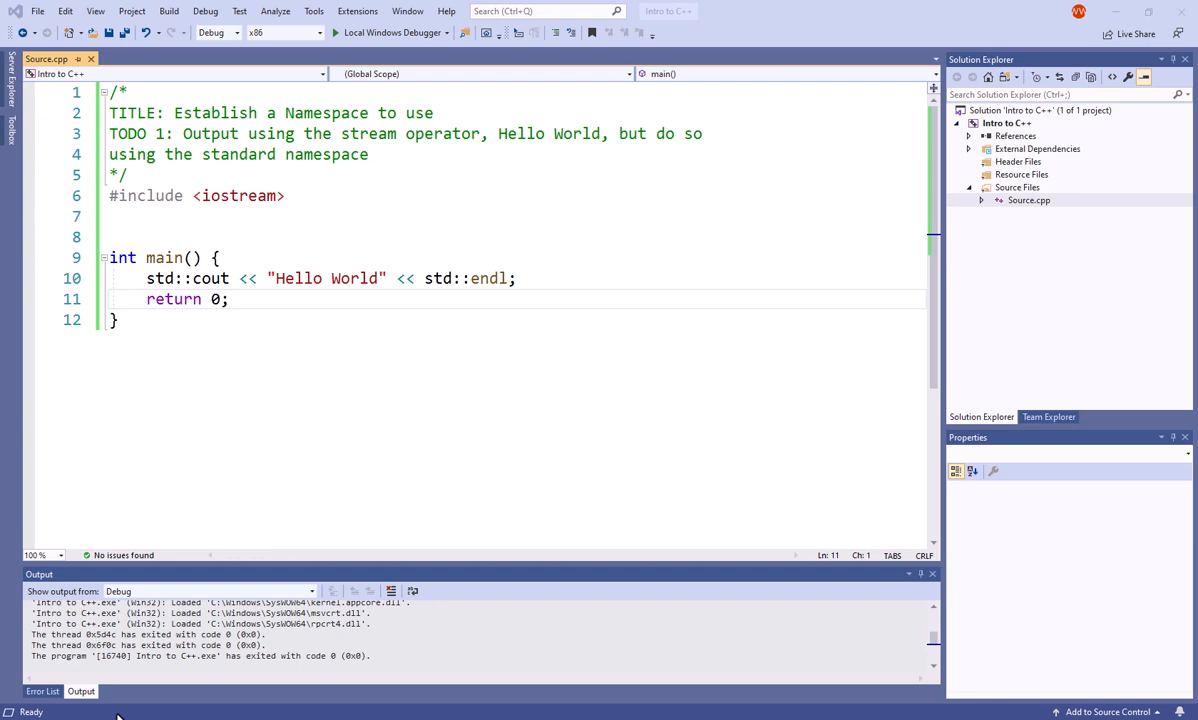
{"action": "mouse_move", "coordinate": [56, 412]}
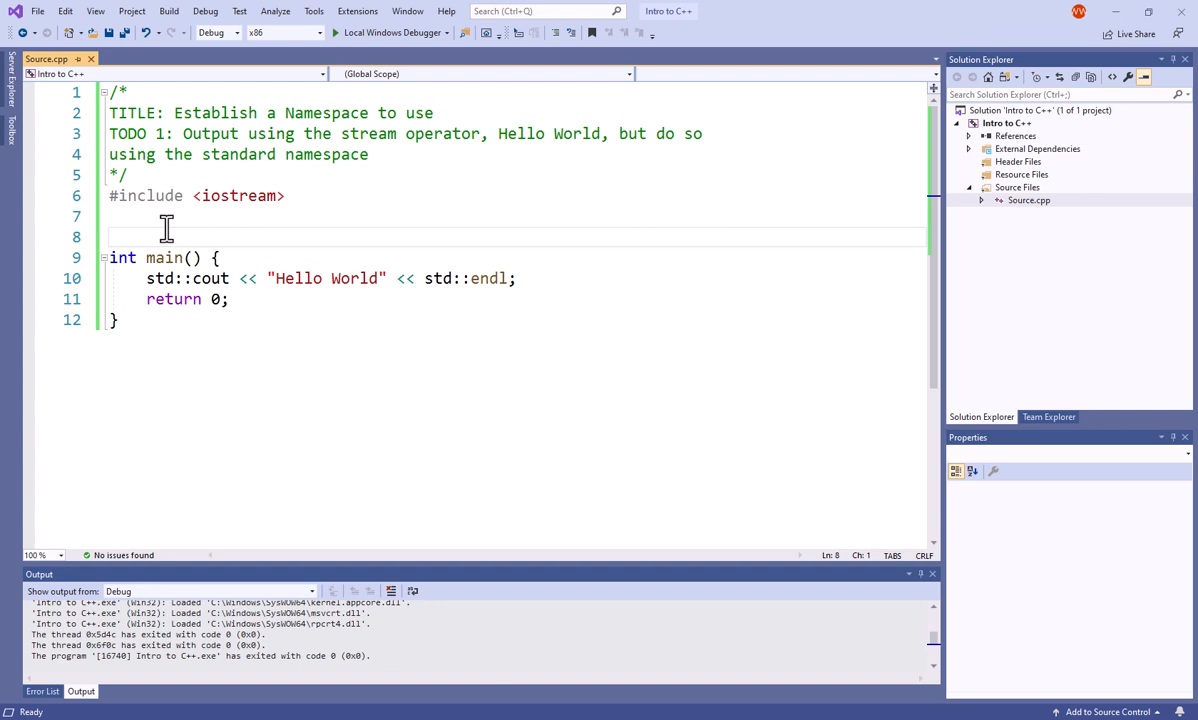
Add 'using namespace std;' on the blank line above int main()
{"action": "type", "text": "using na"}
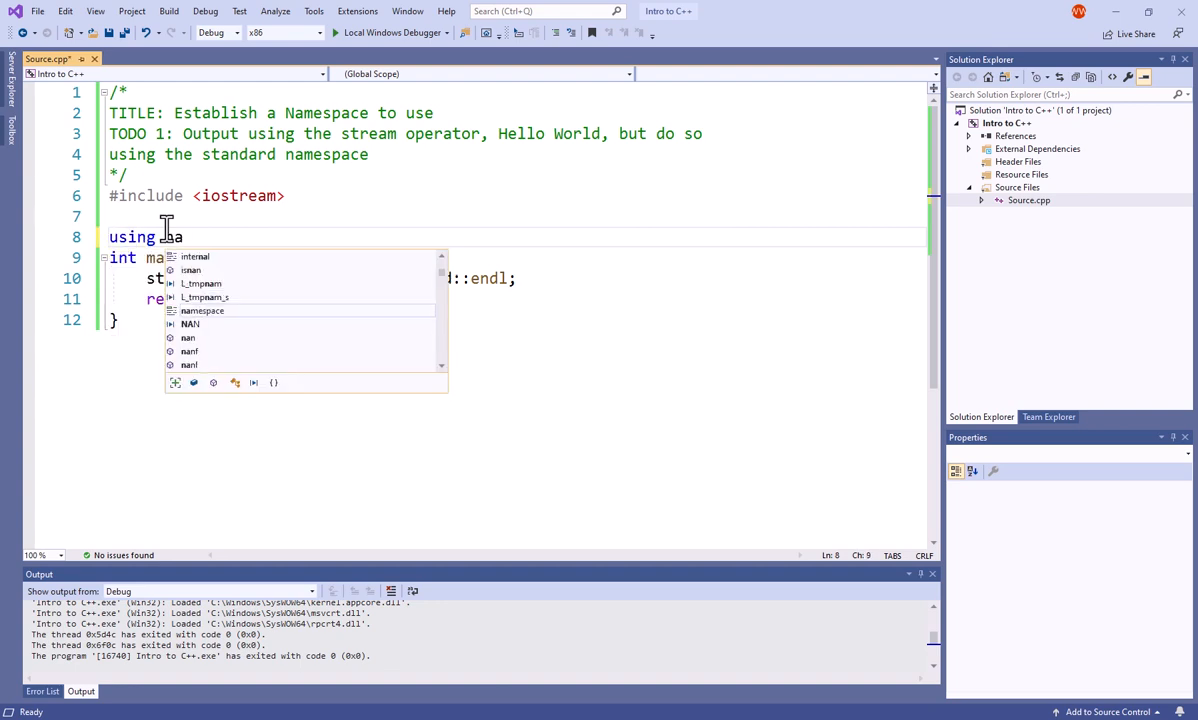
{"action": "type", "text": "namespace"}
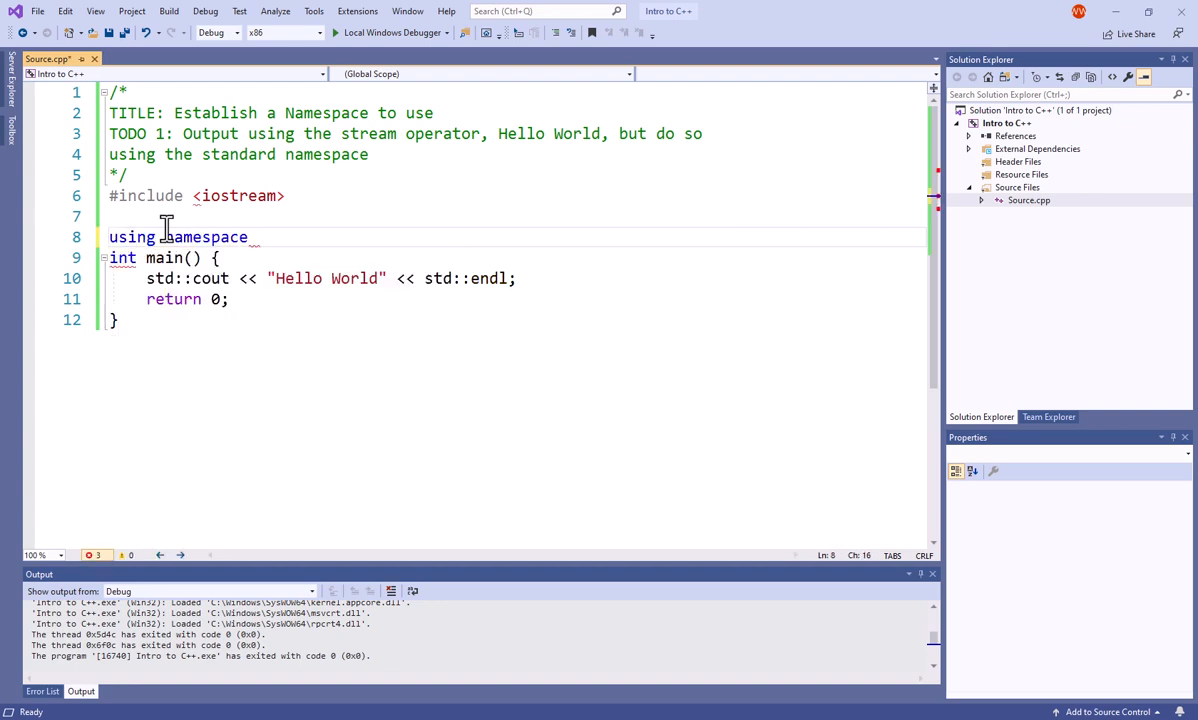
{"action": "type", "text": "std;"}
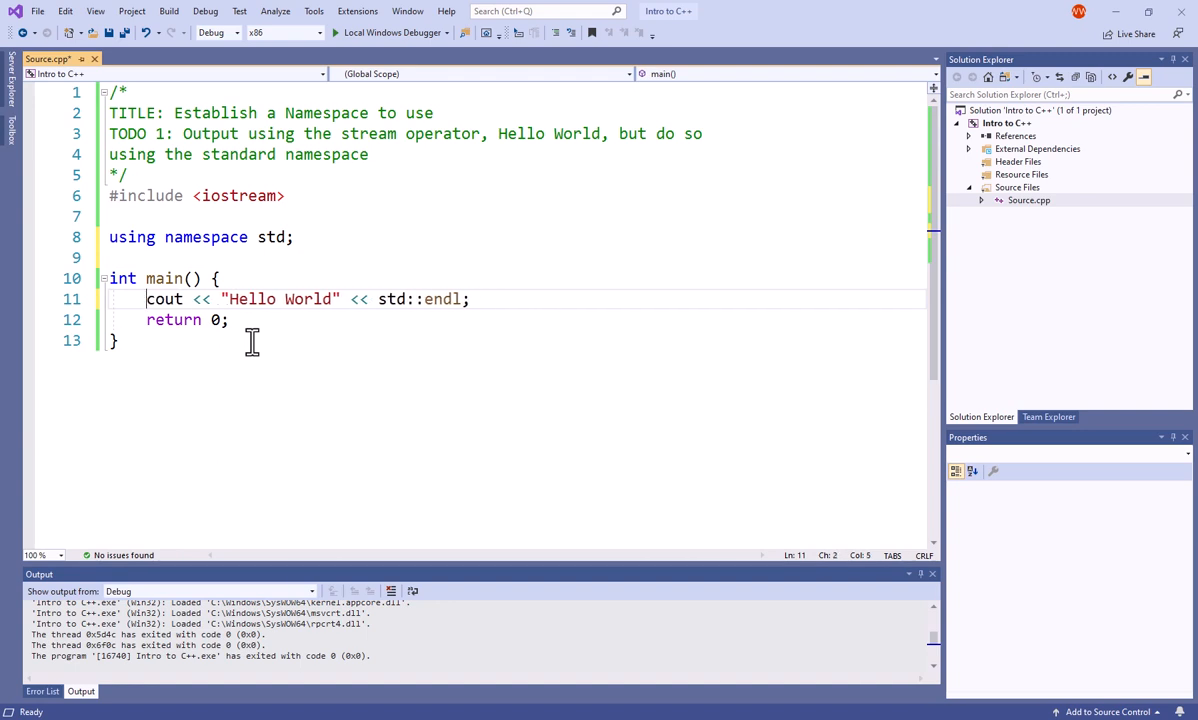
Remove the std:: prefixes so the line reads cout << "Hello World" << endl;
{"action": "left_click", "coordinate": [416, 300]}
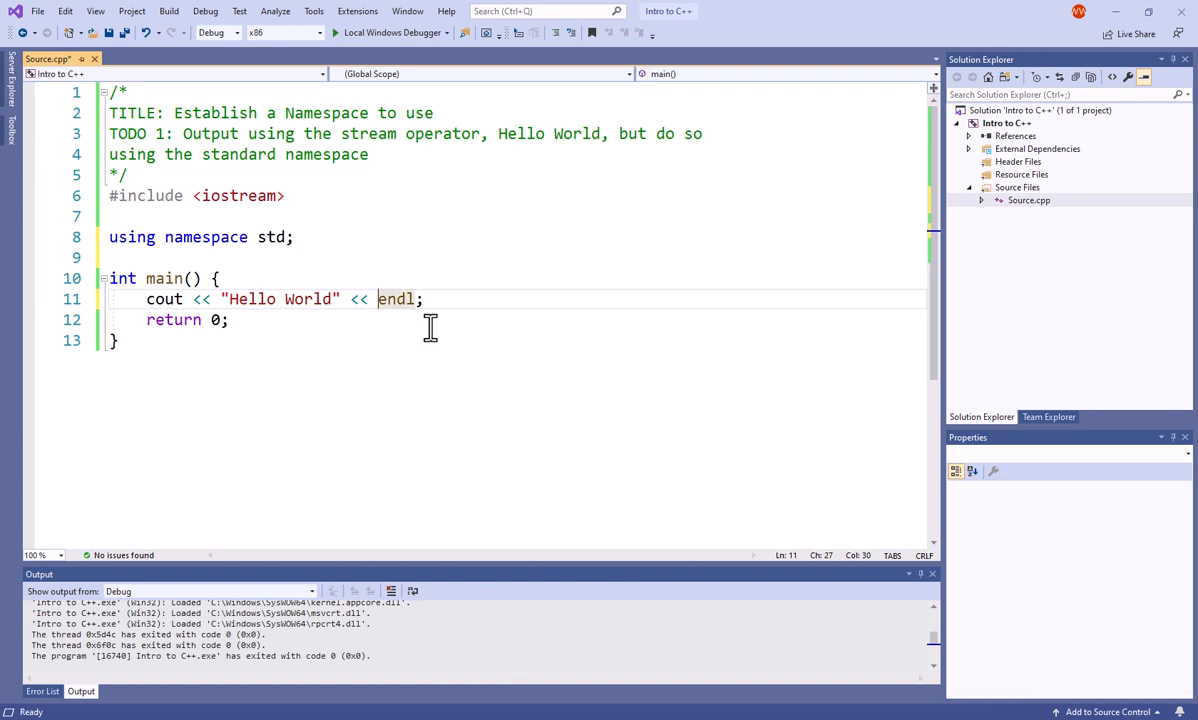
{"action": "mouse_move", "coordinate": [112, 236]}
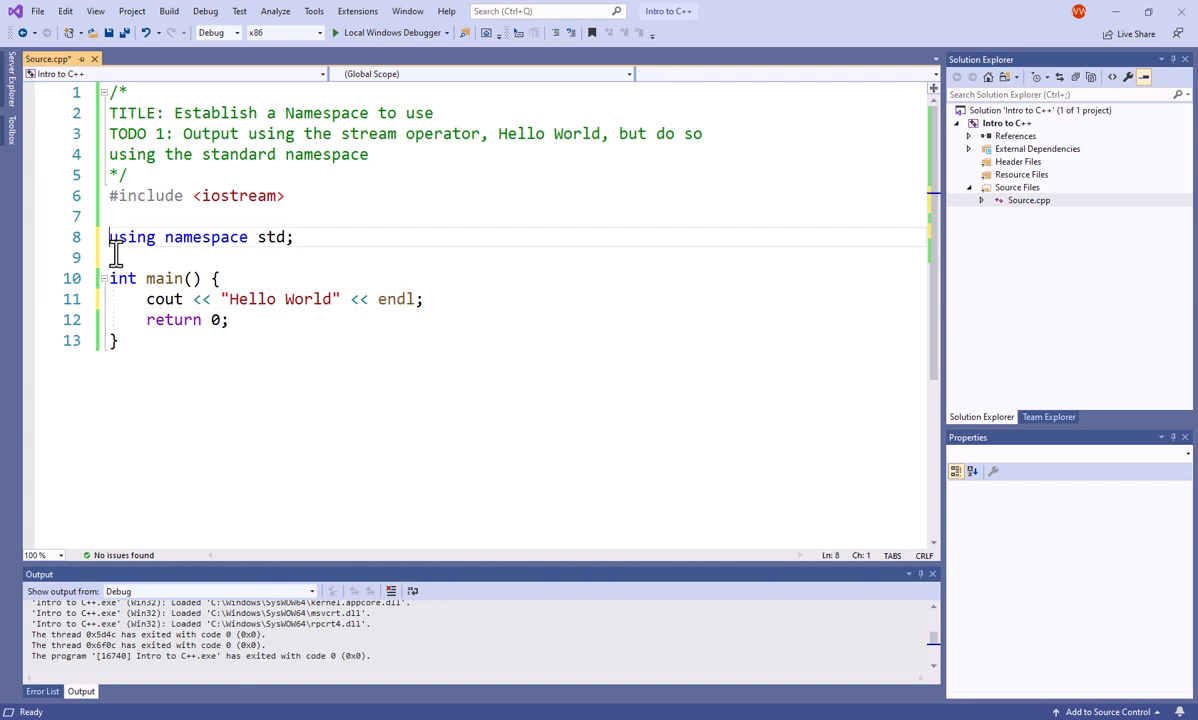
Comment out 'using namespace std;' with //, exposing two errors on cout and endl
{"action": "type", "text": "//"}
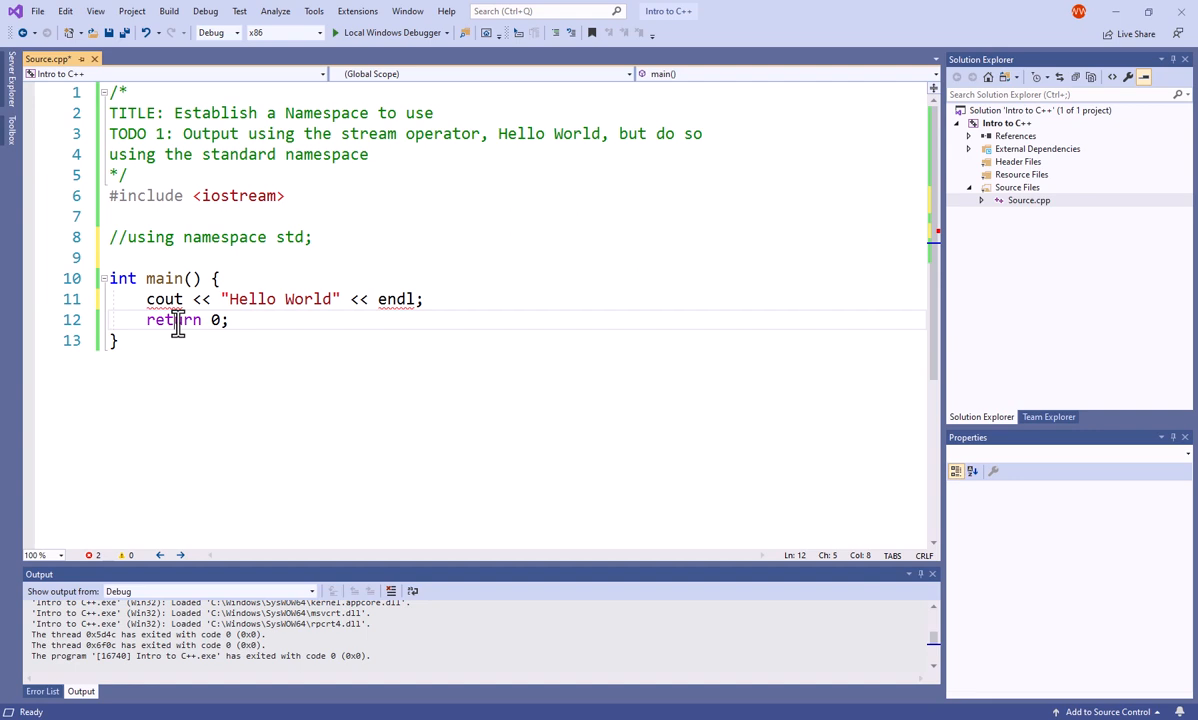
{"action": "left_click", "coordinate": [128, 236]}
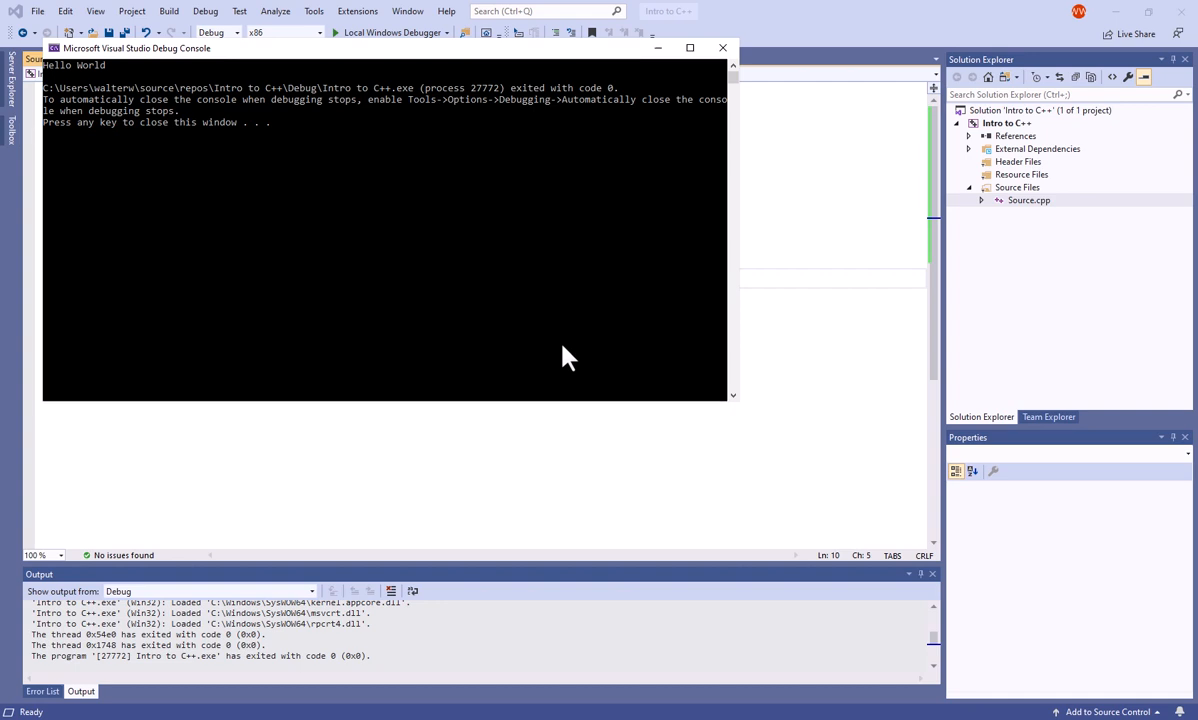
{"action": "mouse_move", "coordinate": [392, 380]}
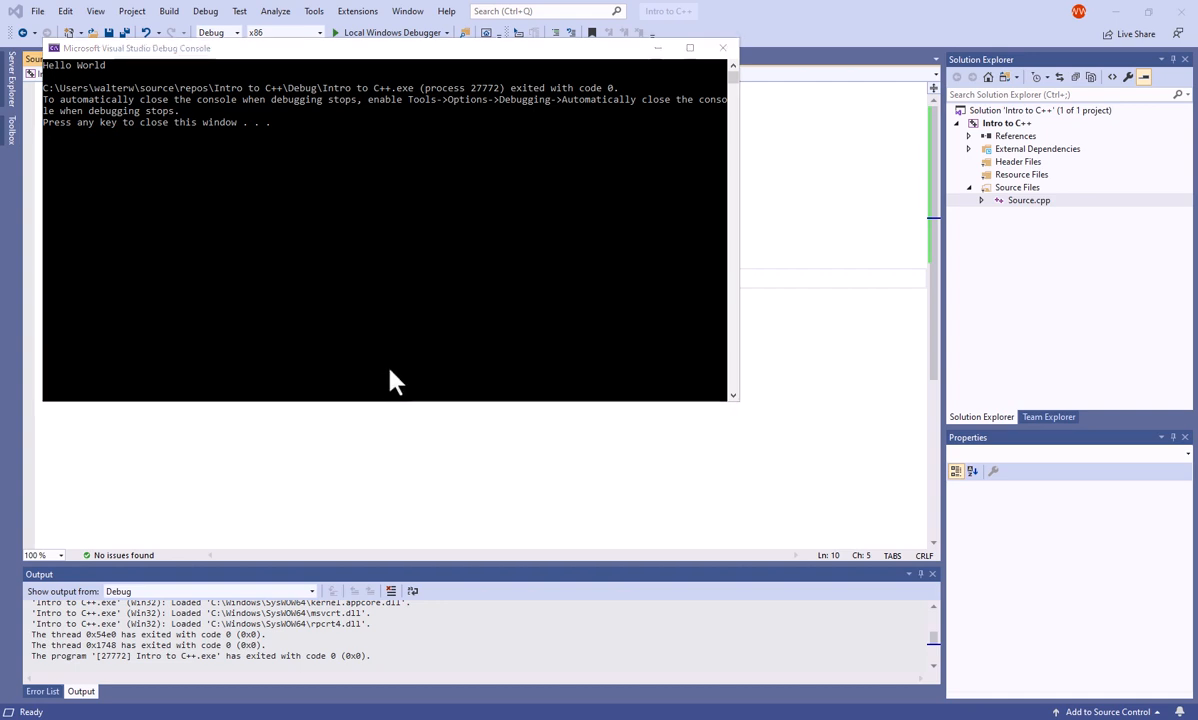